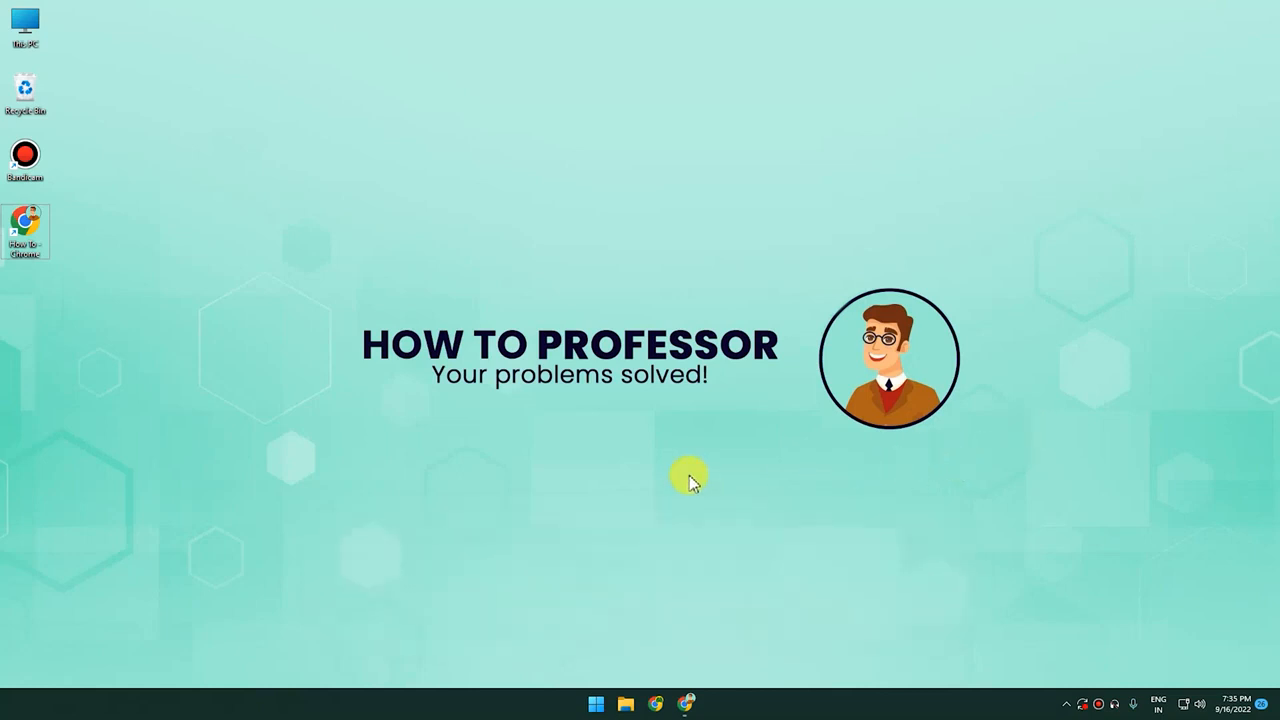
mouse_move(684, 696)
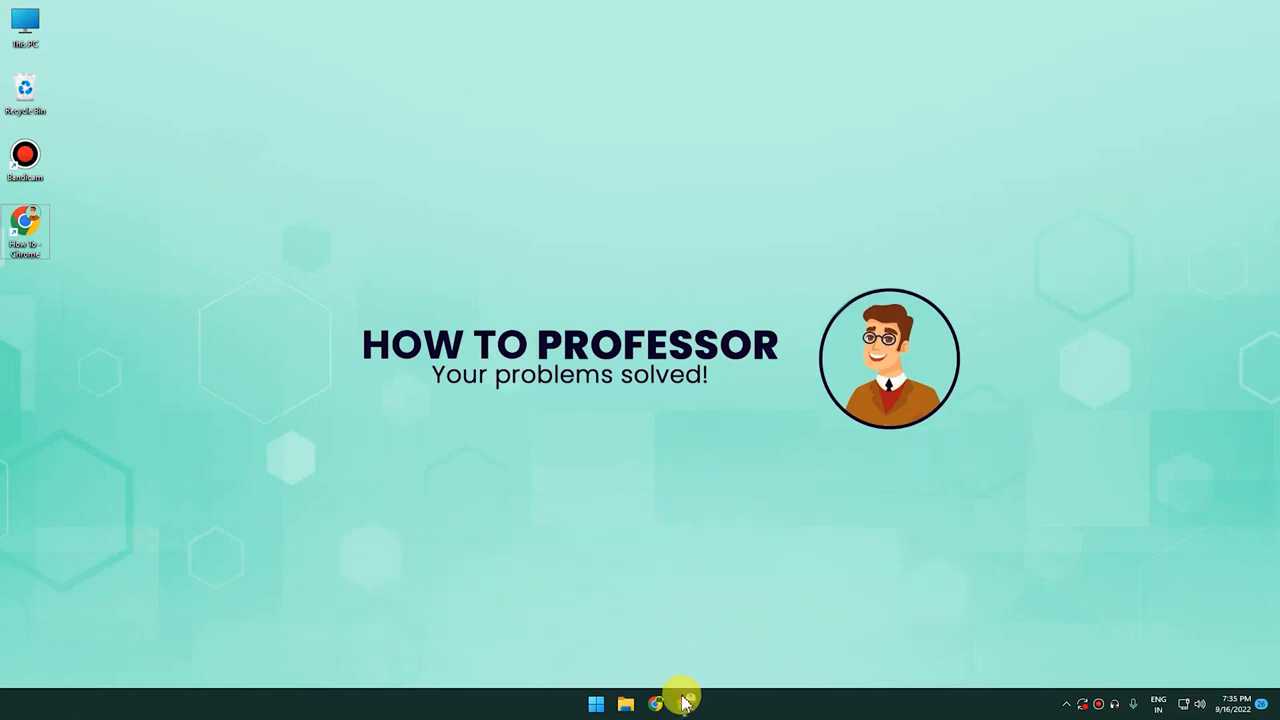
Launch Chrome and sign in to the Bitwarden web vault with saved credentials
left_click(654, 704)
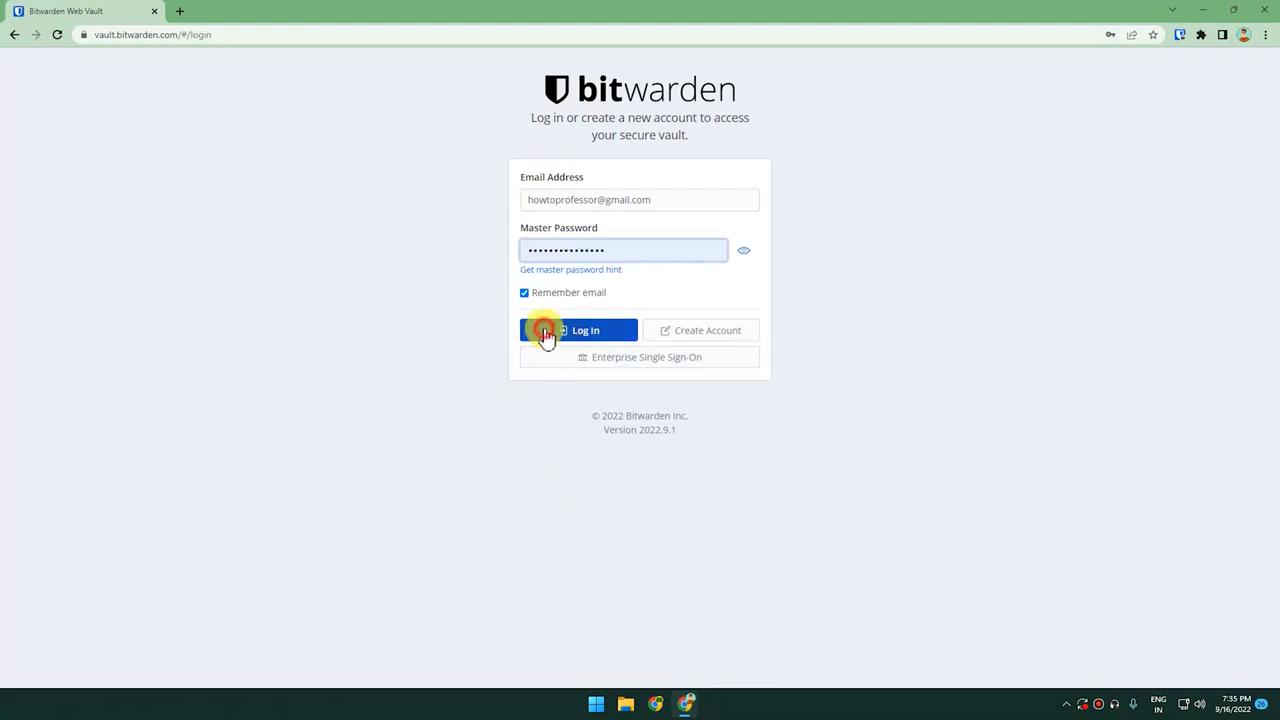
left_click(576, 330)
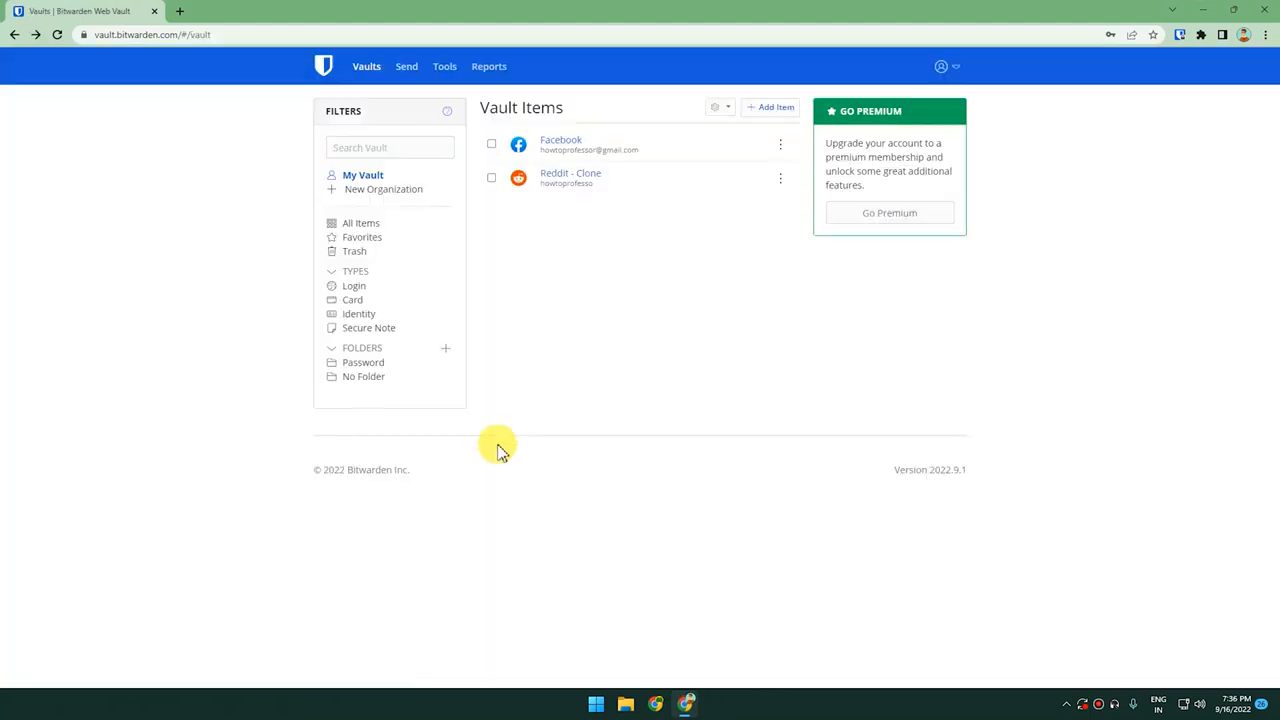
Export the vault as an unencrypted .csv file via Tools > Export Vault
left_click(444, 66)
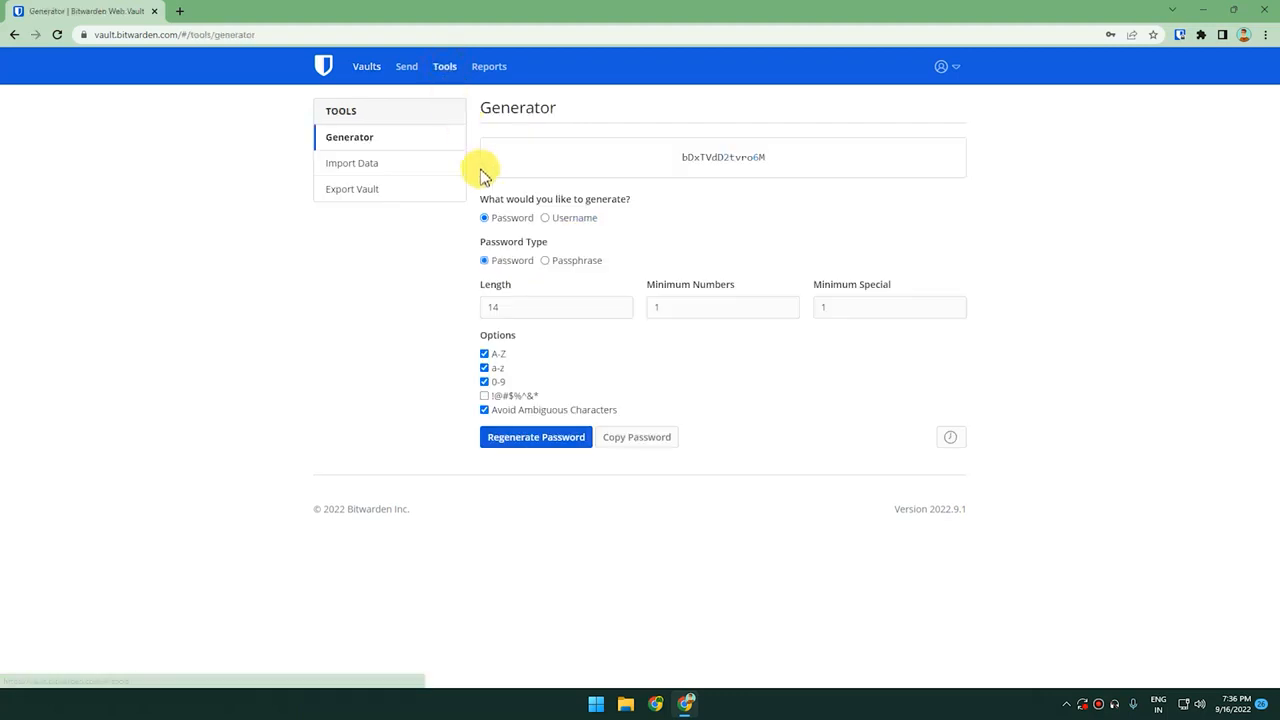
left_click(352, 188)
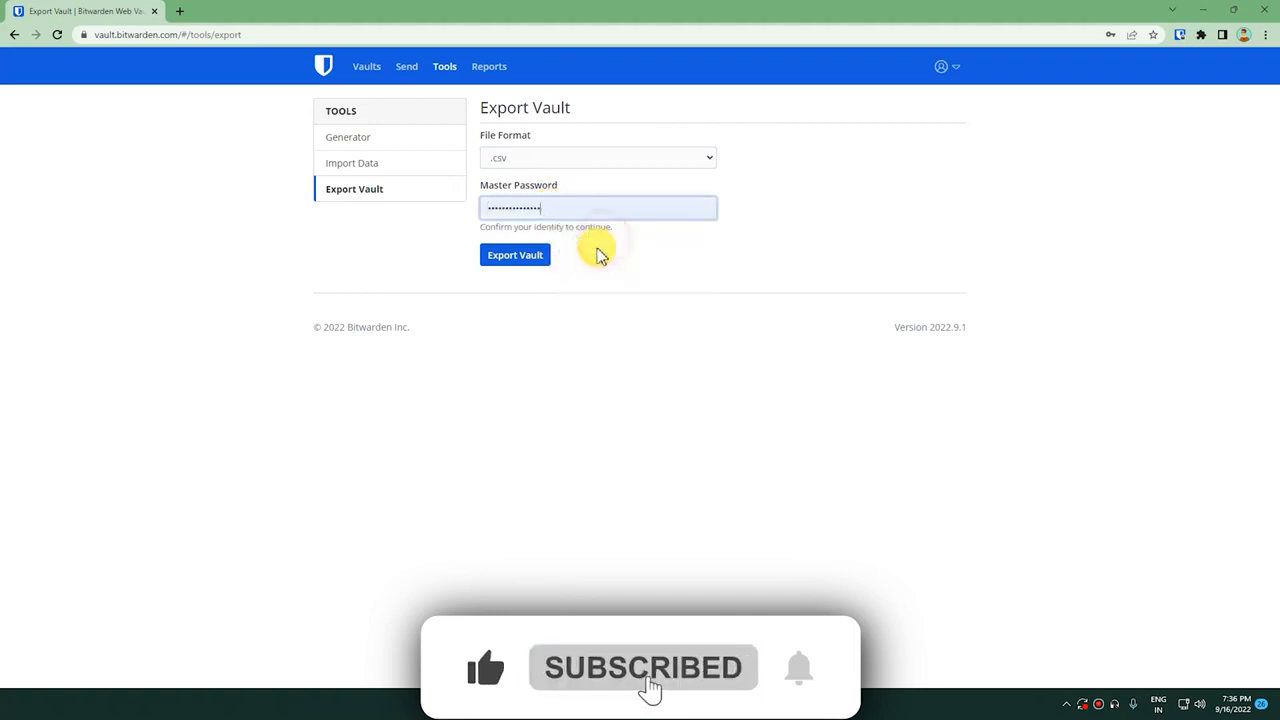
left_click(516, 254)
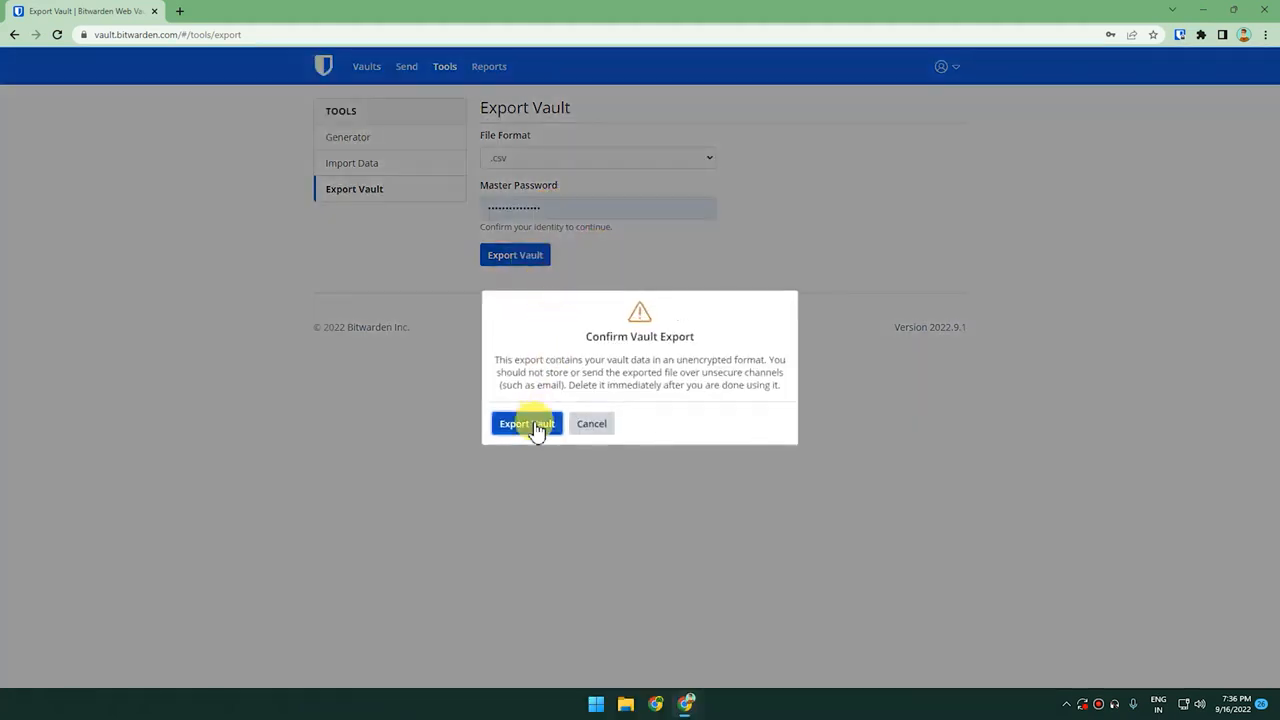
left_click(528, 424)
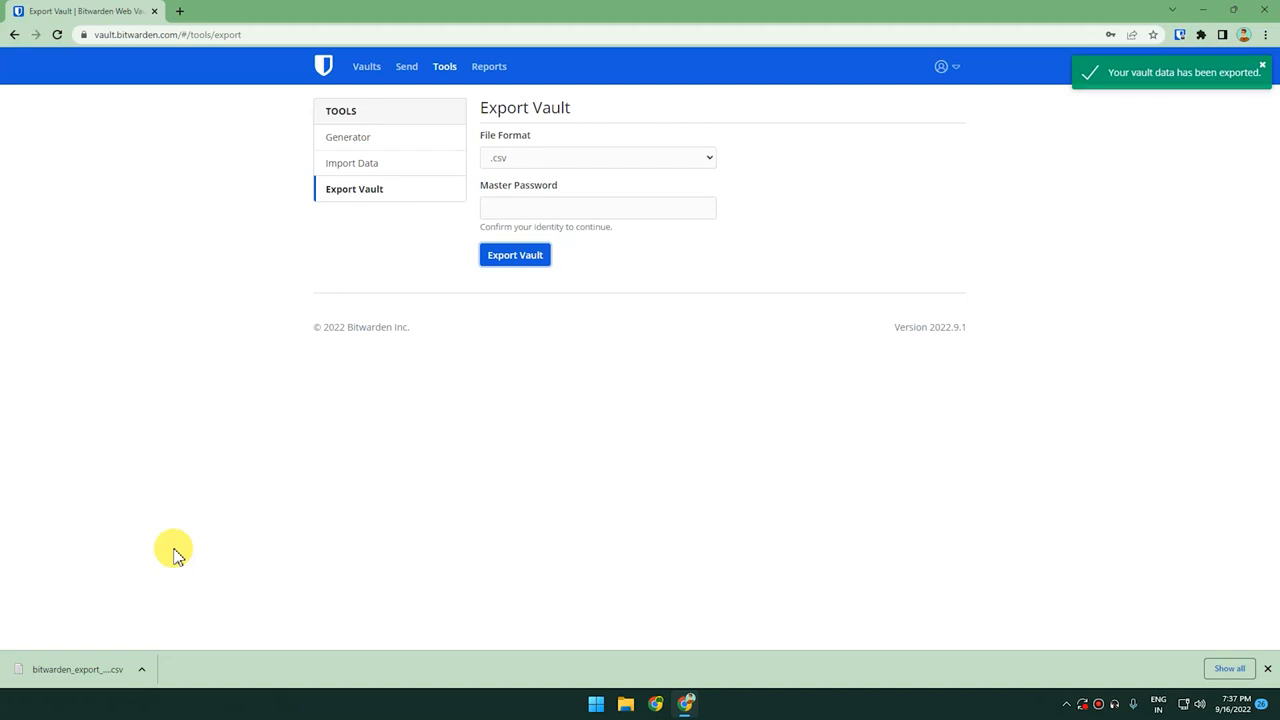
mouse_move(190, 222)
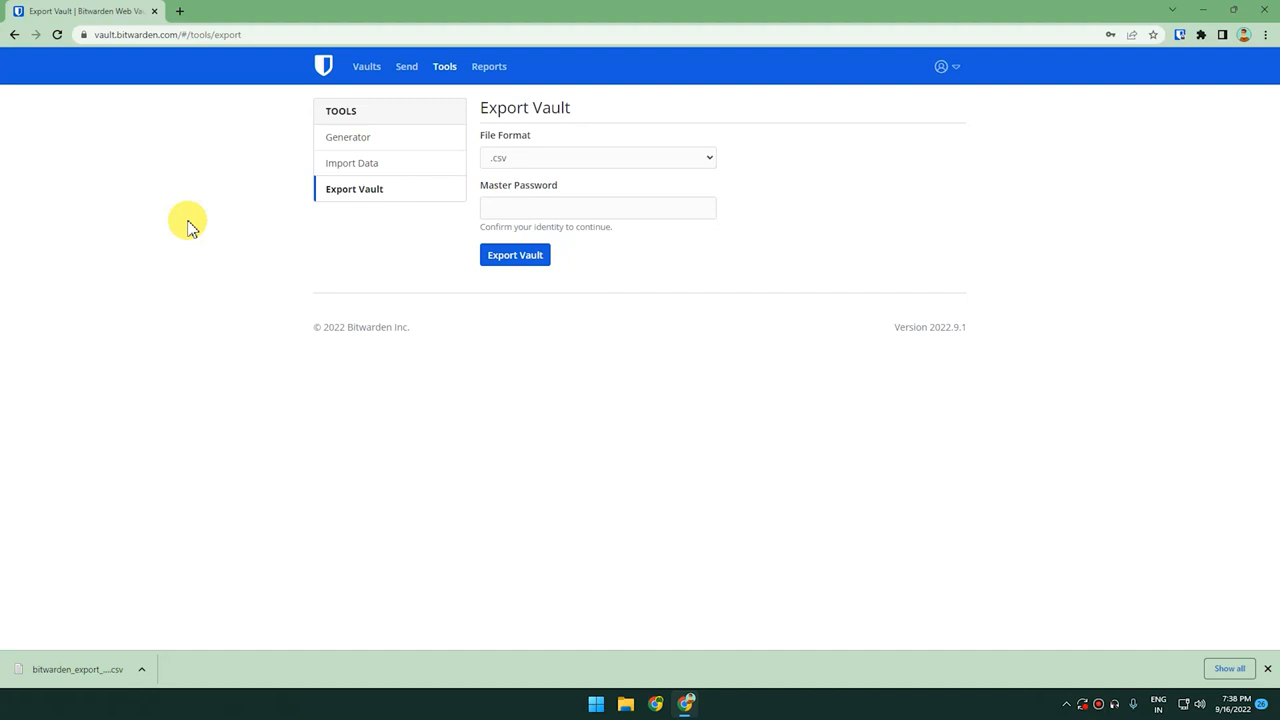
Switch to Google Sheets and load the Untitled spreadsheet
left_click(340, 12)
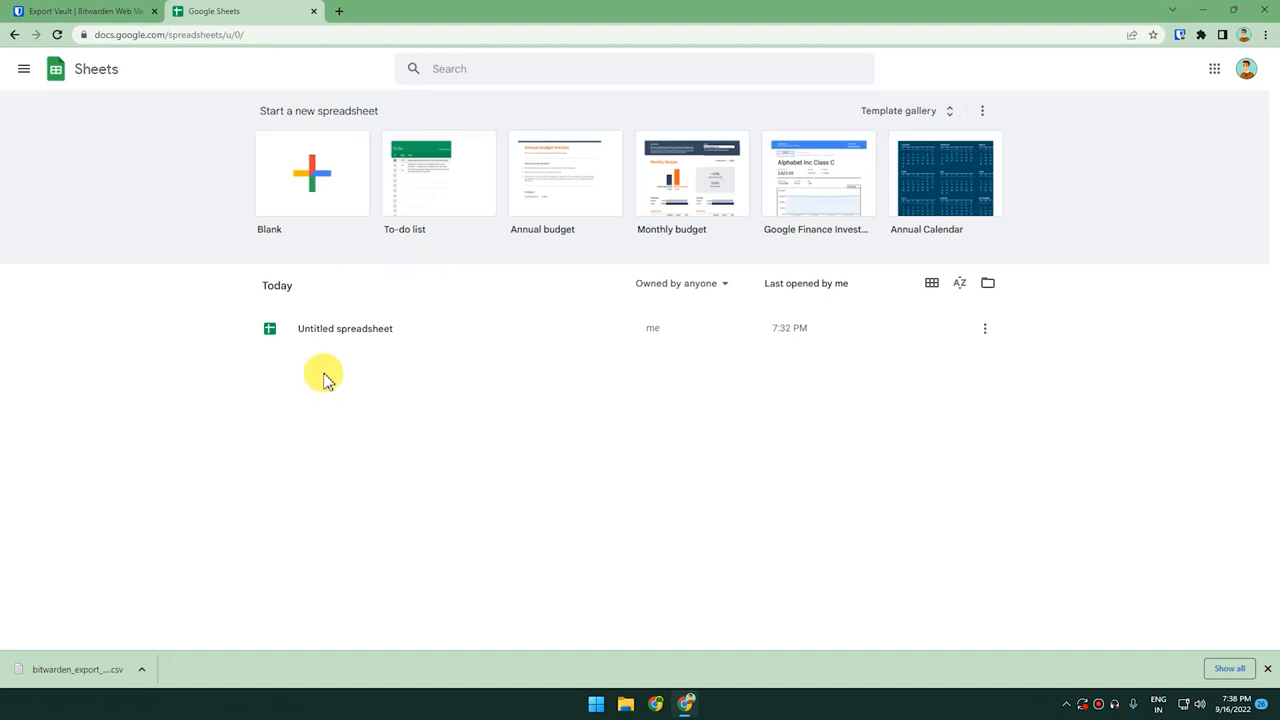
double_click(344, 328)
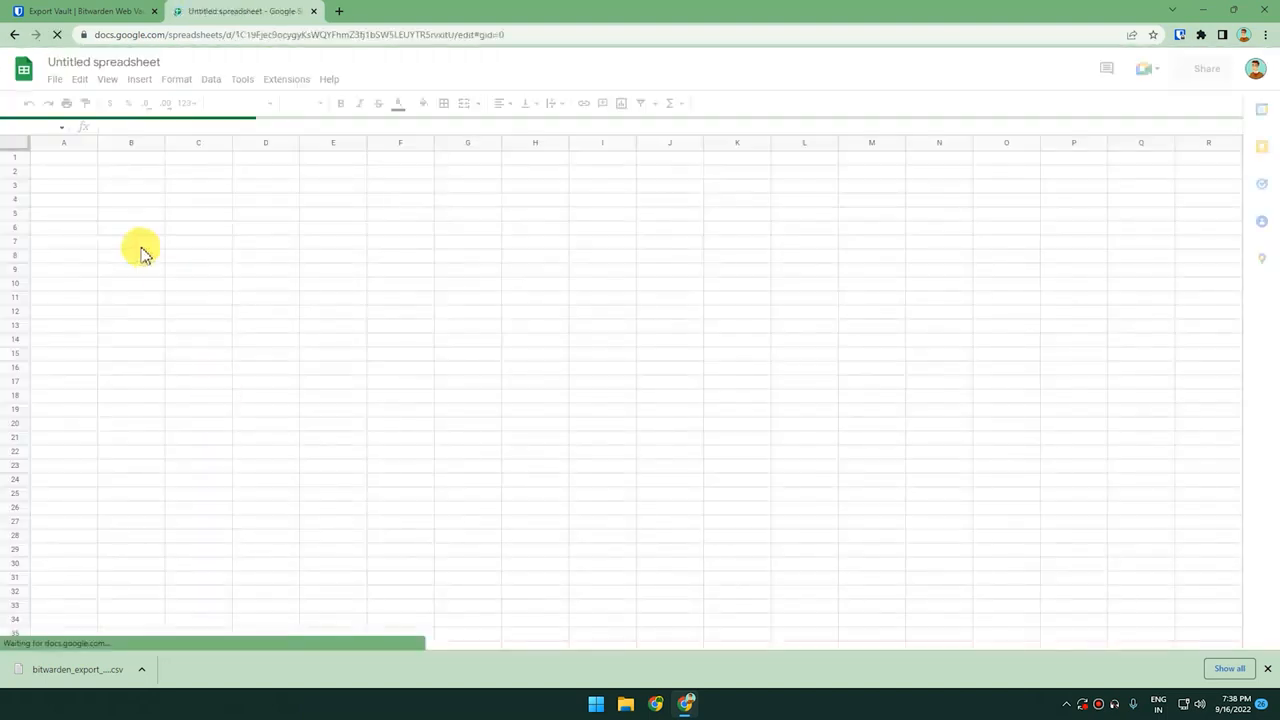
Bring up File > Open and choose the Upload source for a file from the computer
left_click(54, 80)
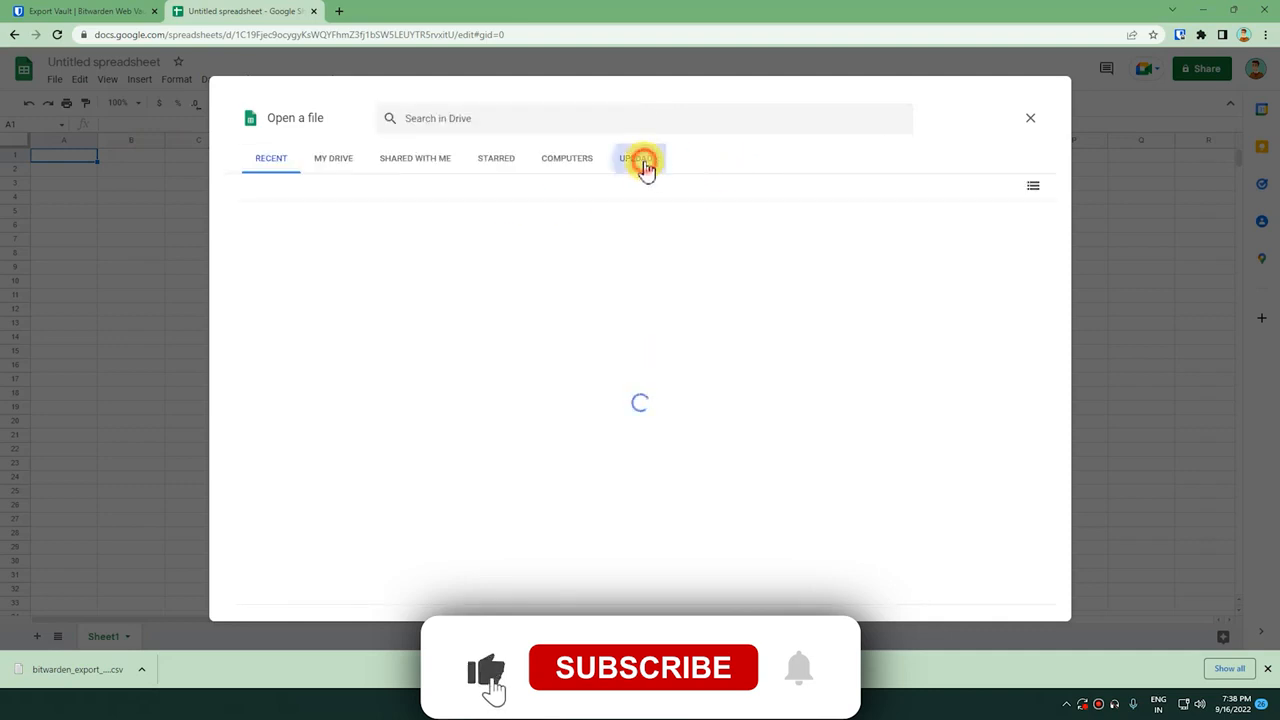
left_click(636, 158)
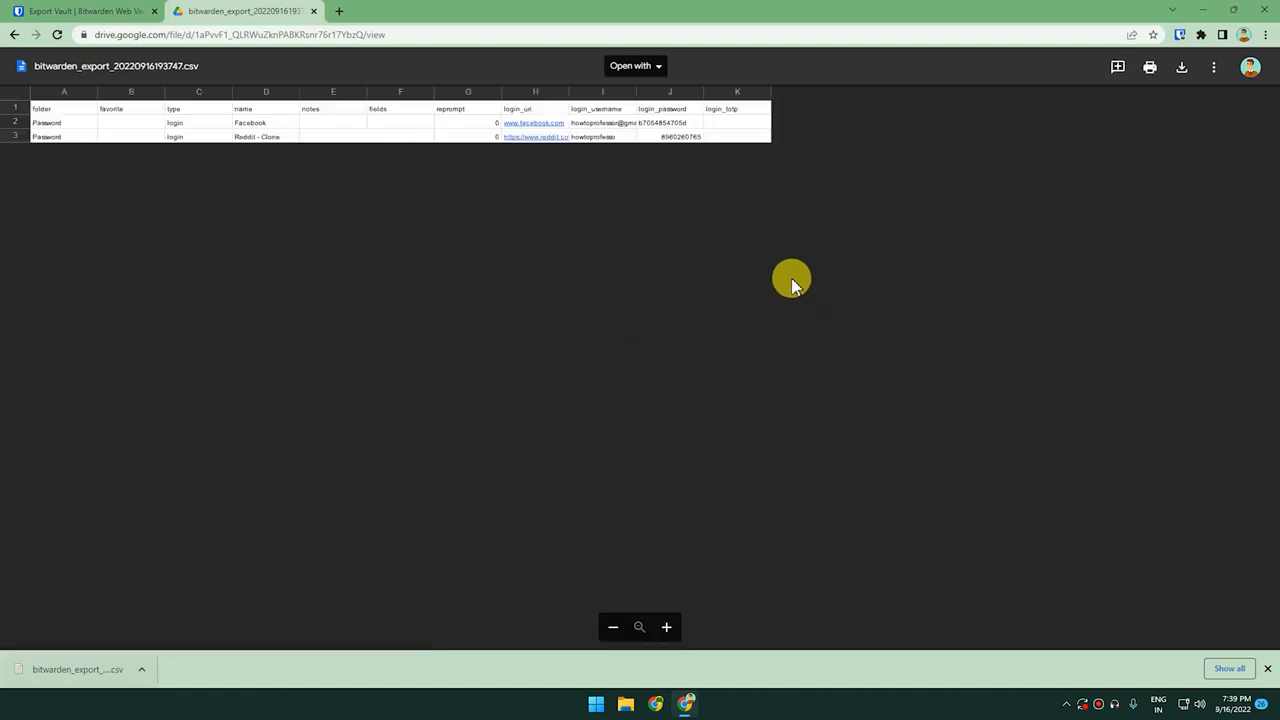
mouse_move(588, 256)
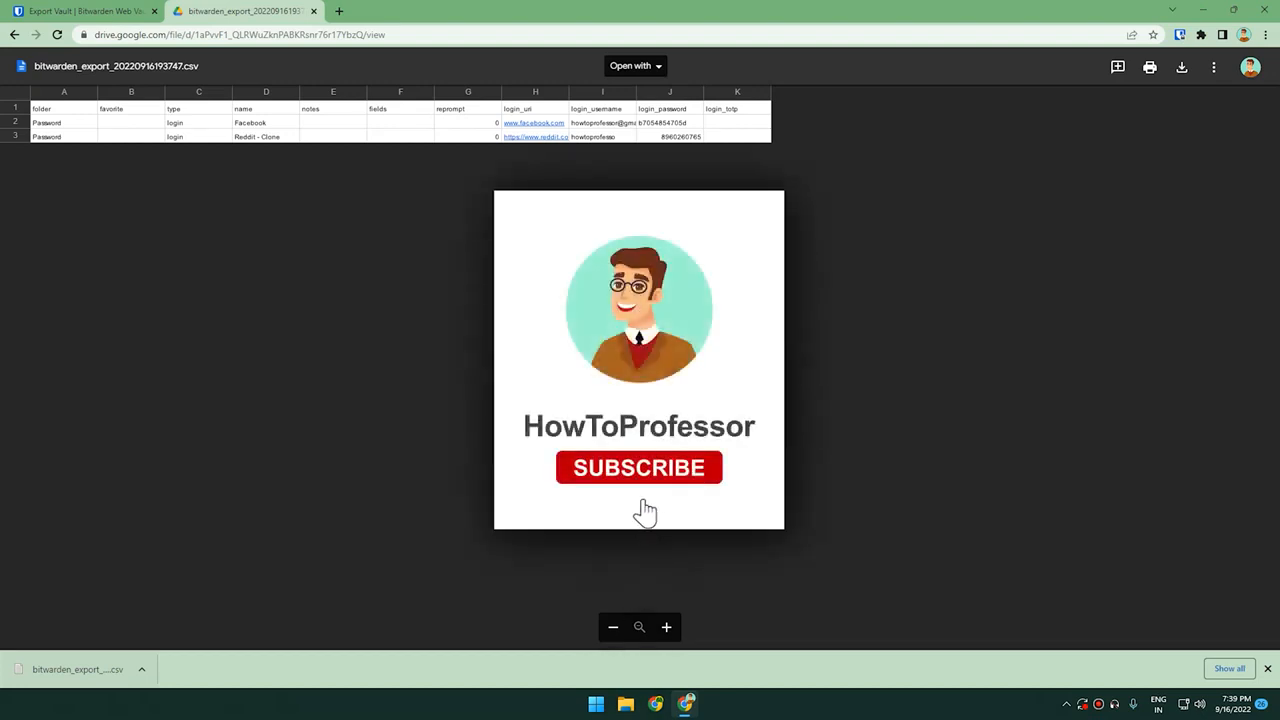
Select the bitwarden_export CSV so Google Drive previews its login rows
left_click(640, 468)
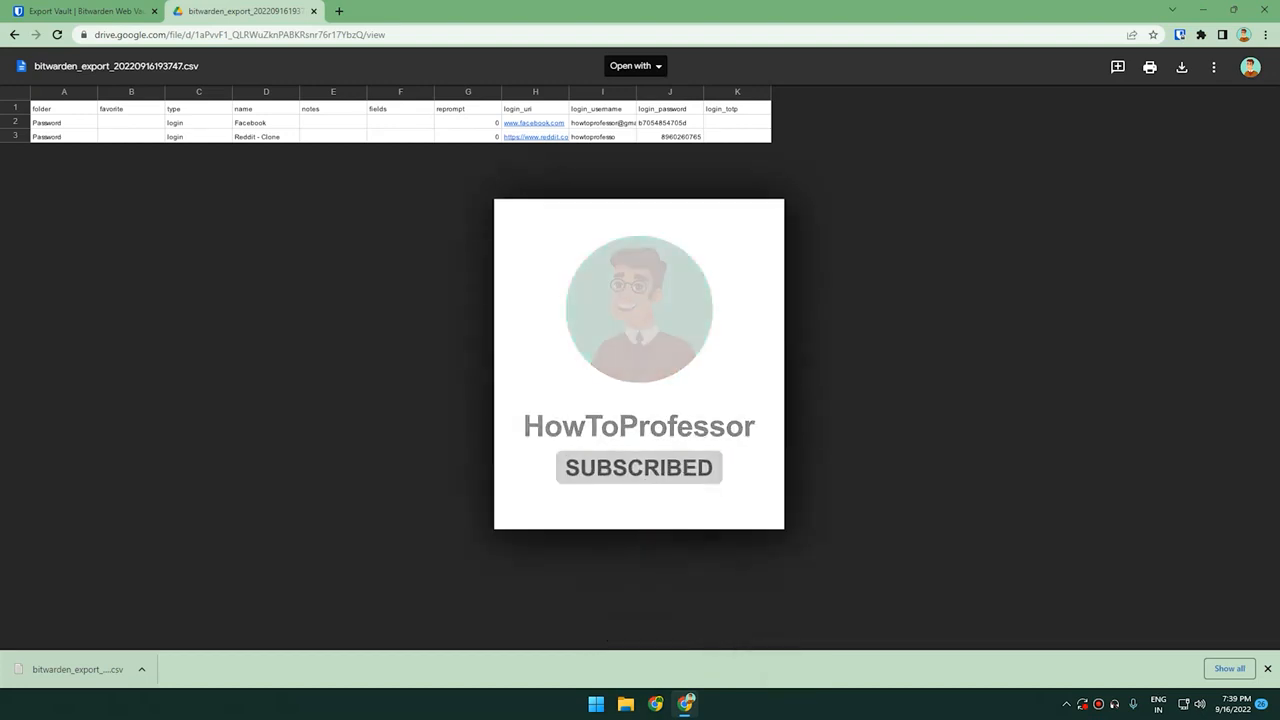